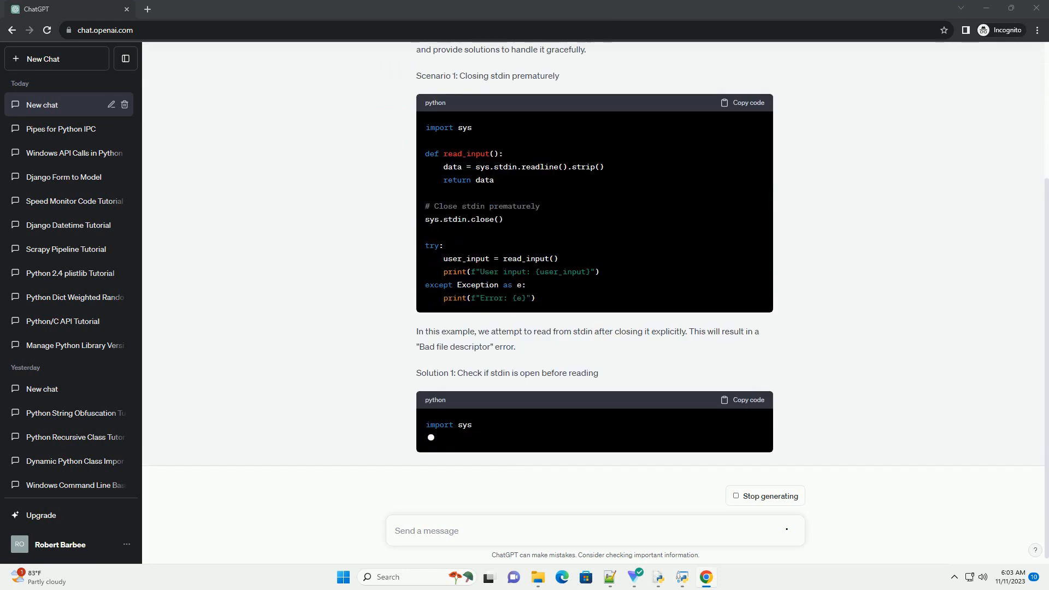
scroll("down", 3)
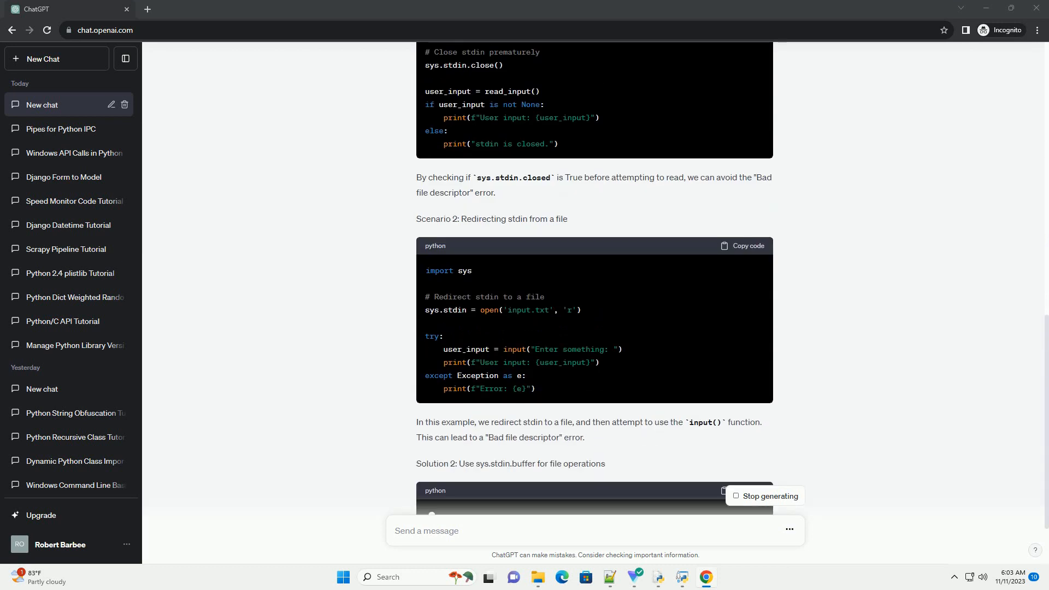
scroll("down", 3)
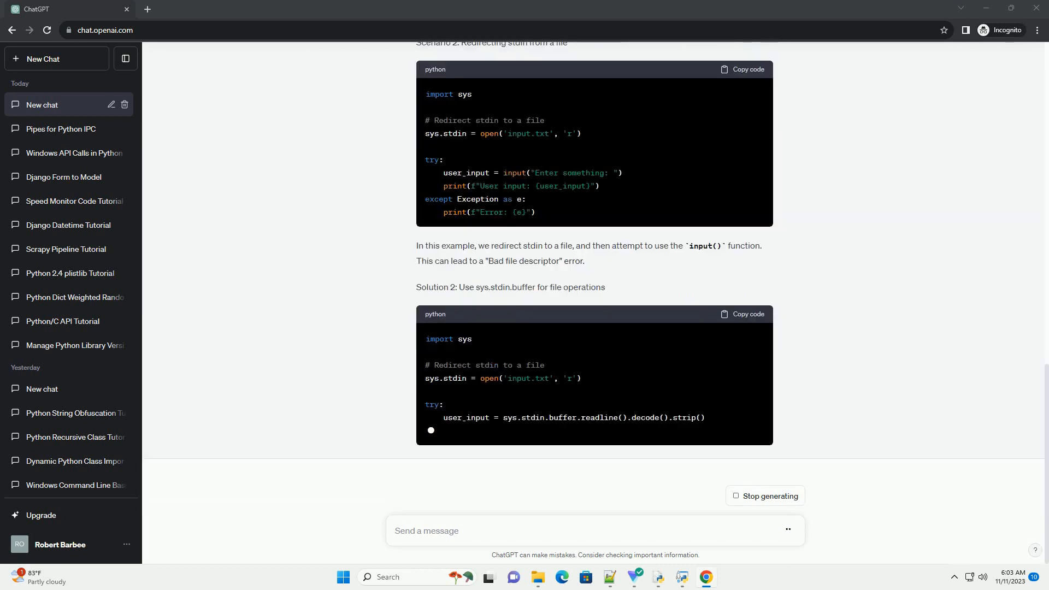
scroll("down", 3)
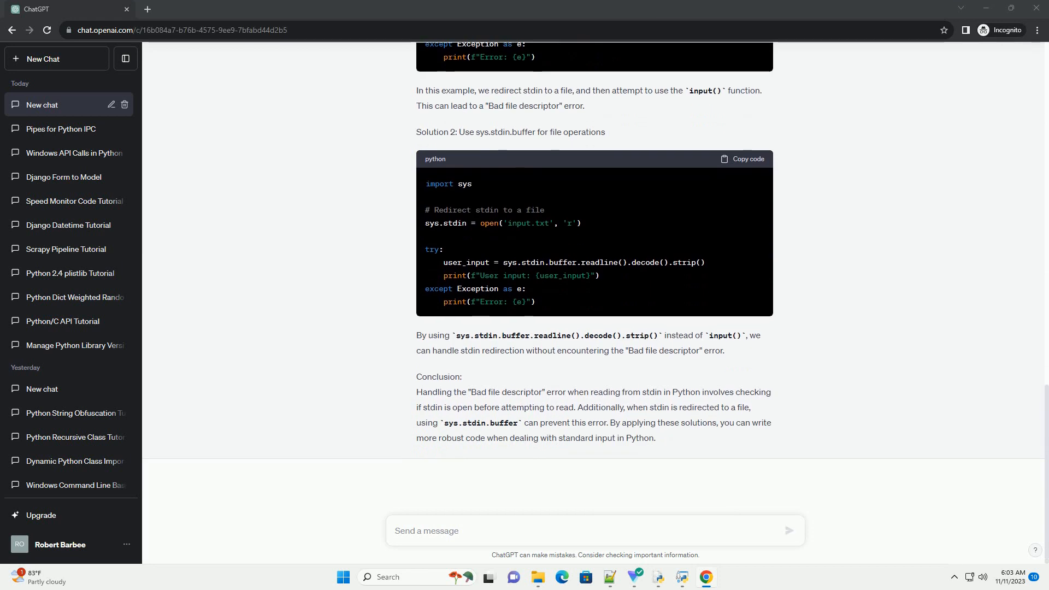
mouse_move(772, 495)
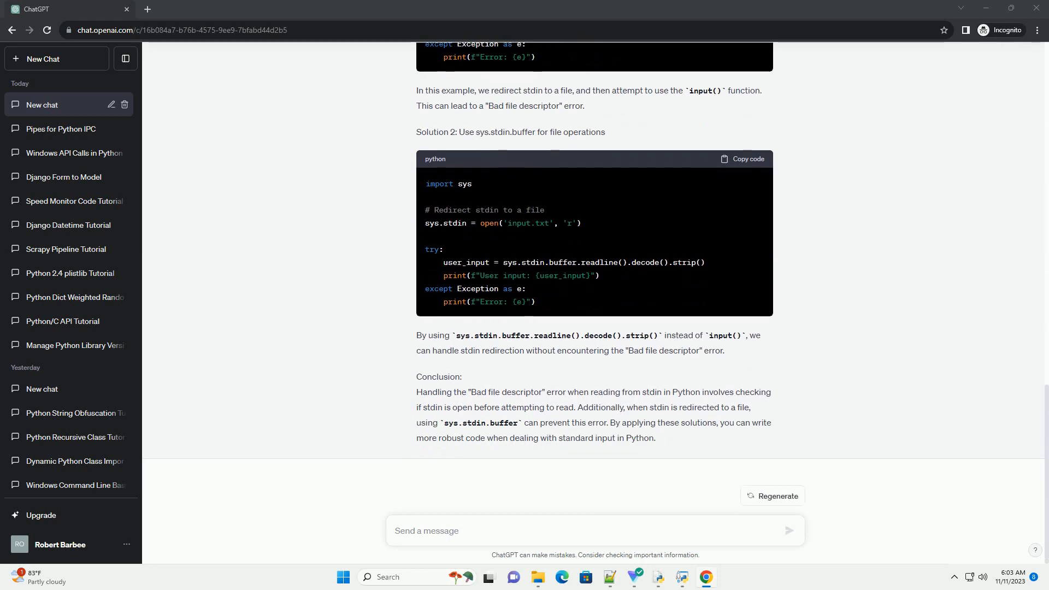